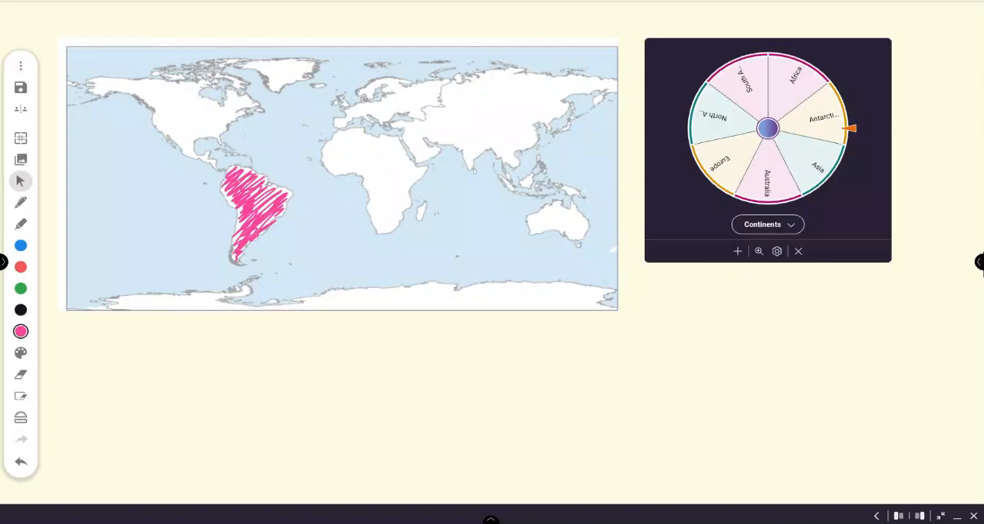
Launch the Spinner app from the whiteboard's Apps launcher, placing a Continents wheel on the page
{"action": "left_click", "coordinate": [767, 129]}
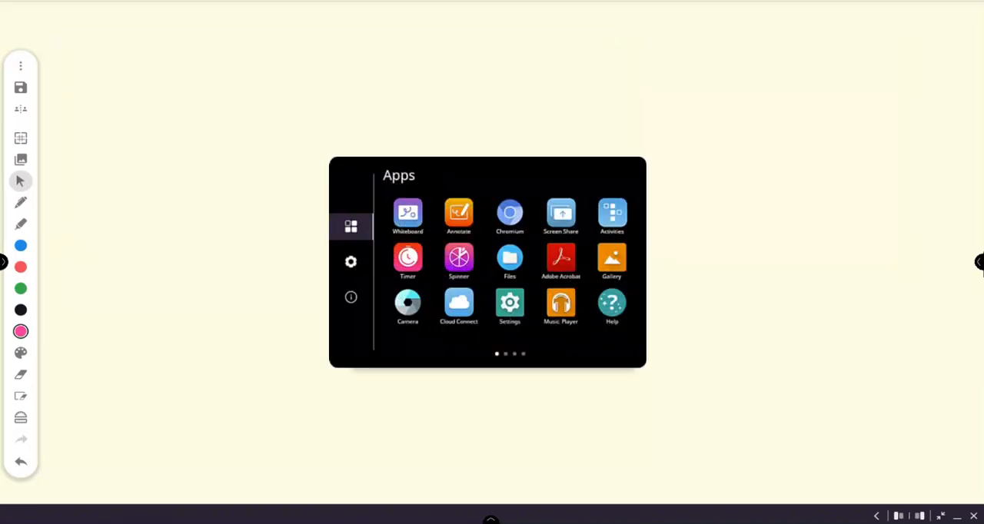
{"action": "left_click", "coordinate": [459, 258]}
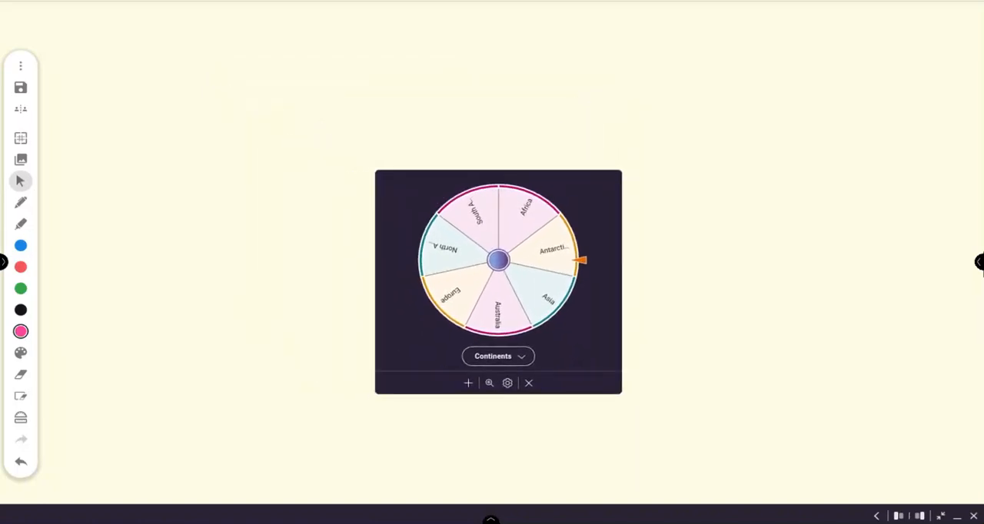
Move the spinner to the top-left, expand it to full screen and show its saved lists
{"action": "left_click_drag", "start_coordinate": [498, 282], "coordinate": [255, 170]}
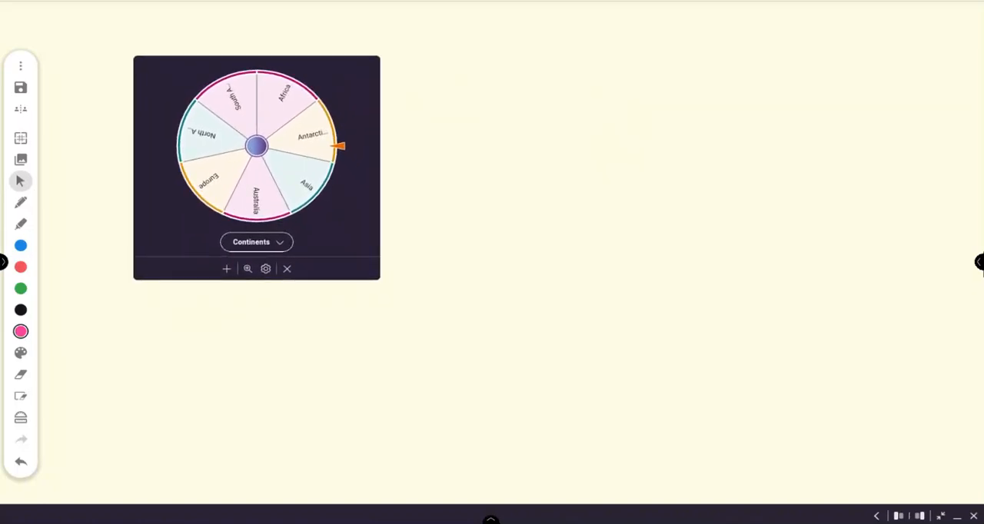
{"action": "left_click", "coordinate": [248, 268]}
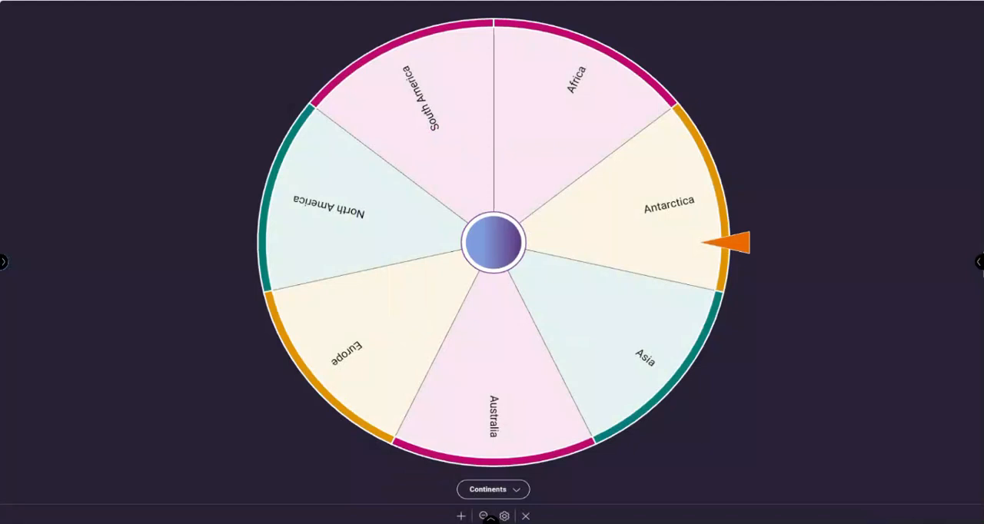
{"action": "left_click", "coordinate": [492, 489]}
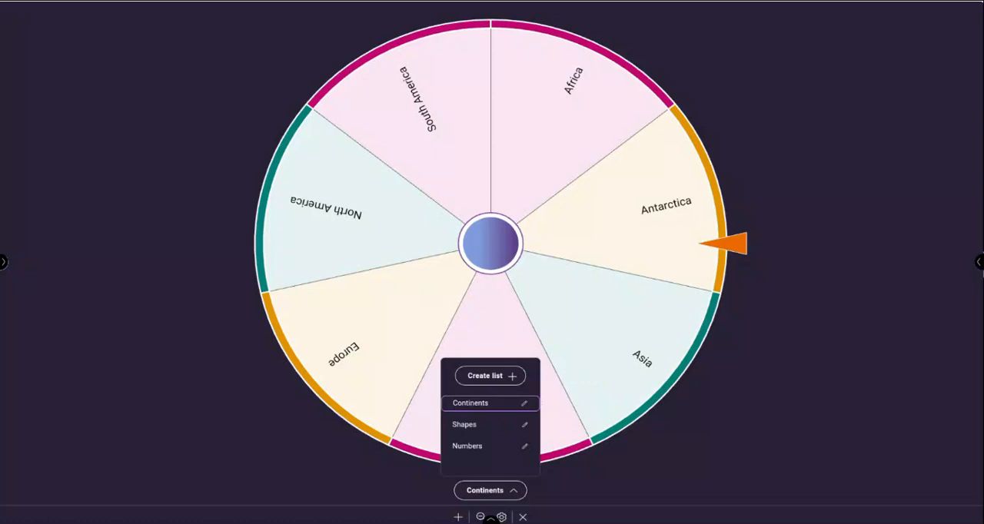
Create a custom list named Colors and enter its colour items, including purple
{"action": "left_click", "coordinate": [489, 375]}
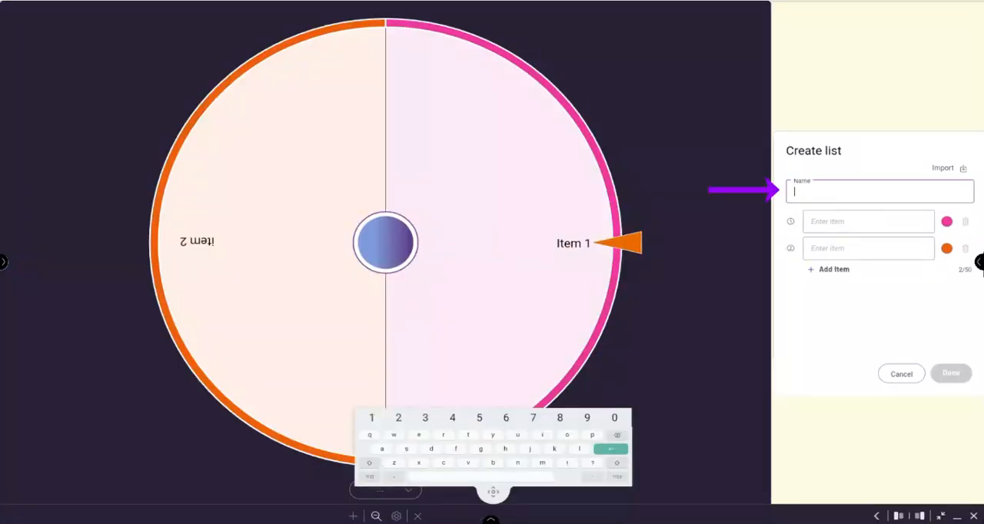
{"action": "type", "text": "Colo"}
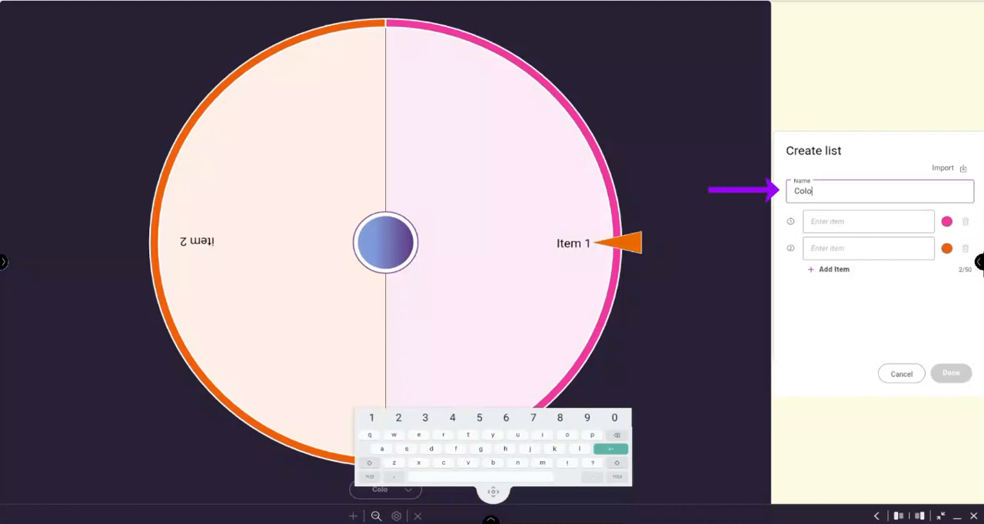
{"action": "type", "text": "rs"}
{"action": "type", "text": "blue"}
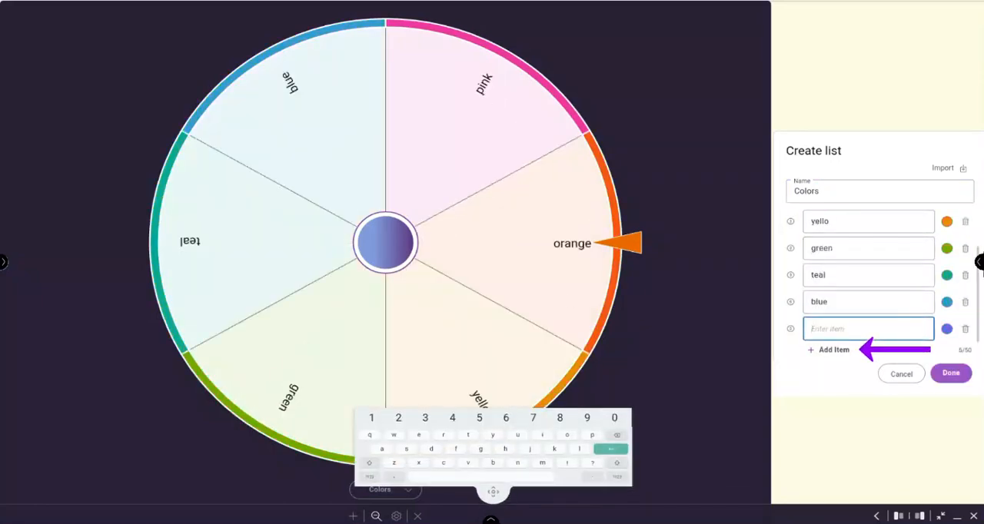
{"action": "type", "text": "purple"}
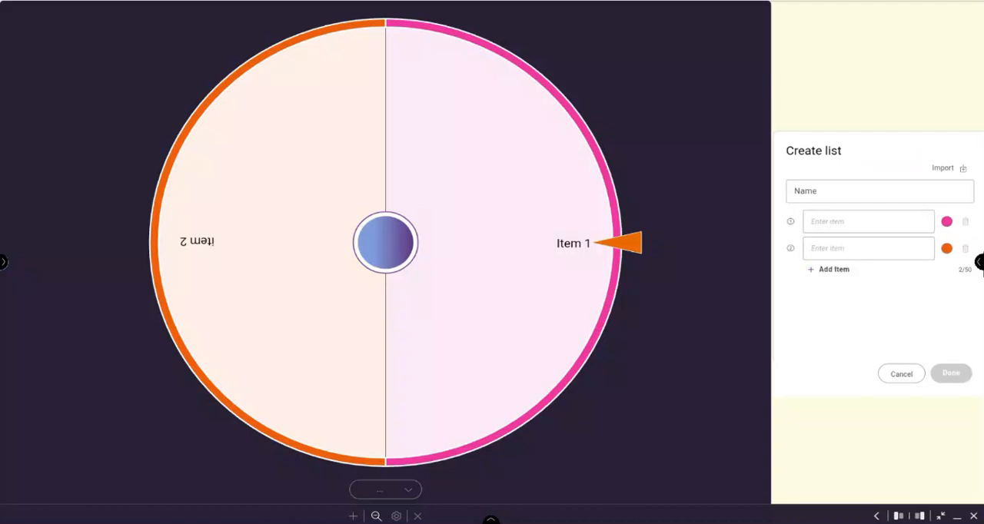
Name the imported list Students and browse for its CSV file
{"action": "type", "text": "Student"}
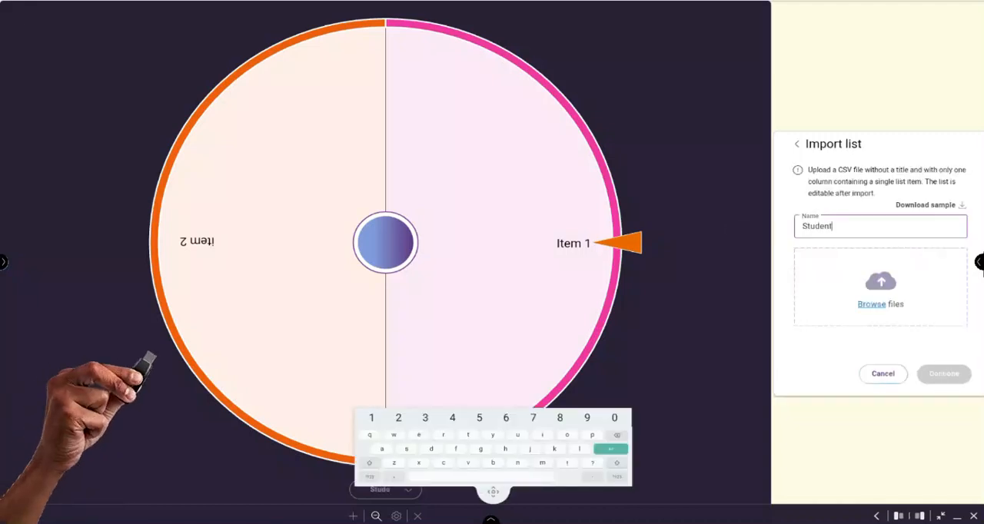
{"action": "type", "text": "s"}
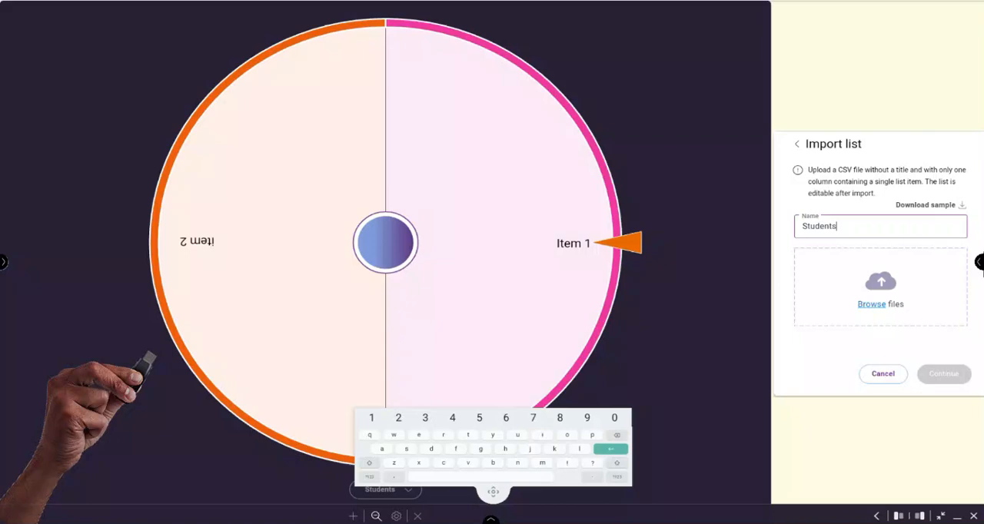
{"action": "left_click", "coordinate": [880, 304]}
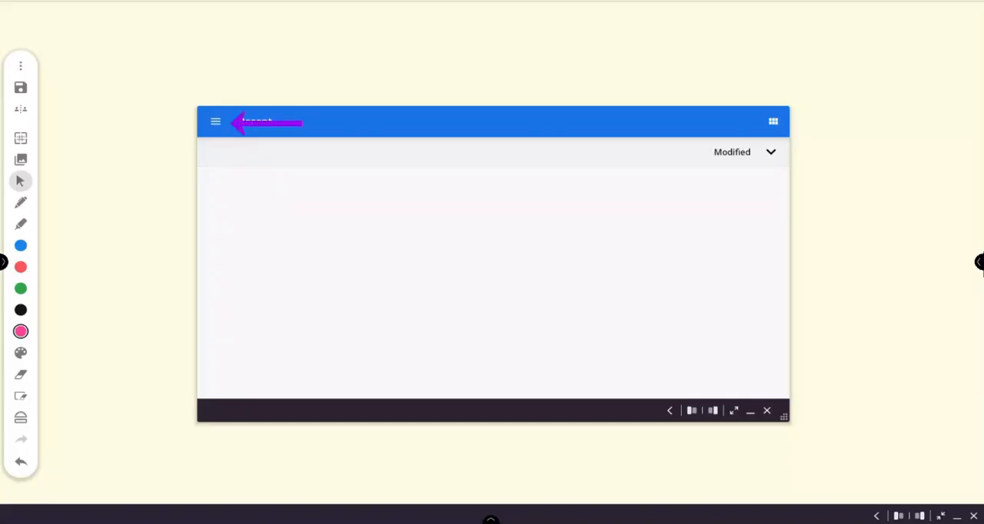
Choose the USB drive in Files to pick the student CSV
{"action": "left_click", "coordinate": [216, 122]}
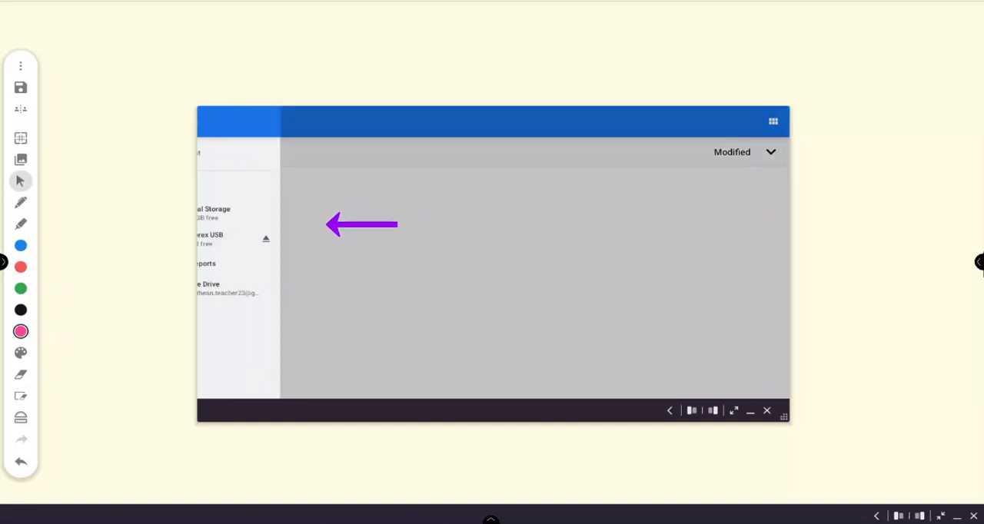
{"action": "left_click", "coordinate": [207, 234]}
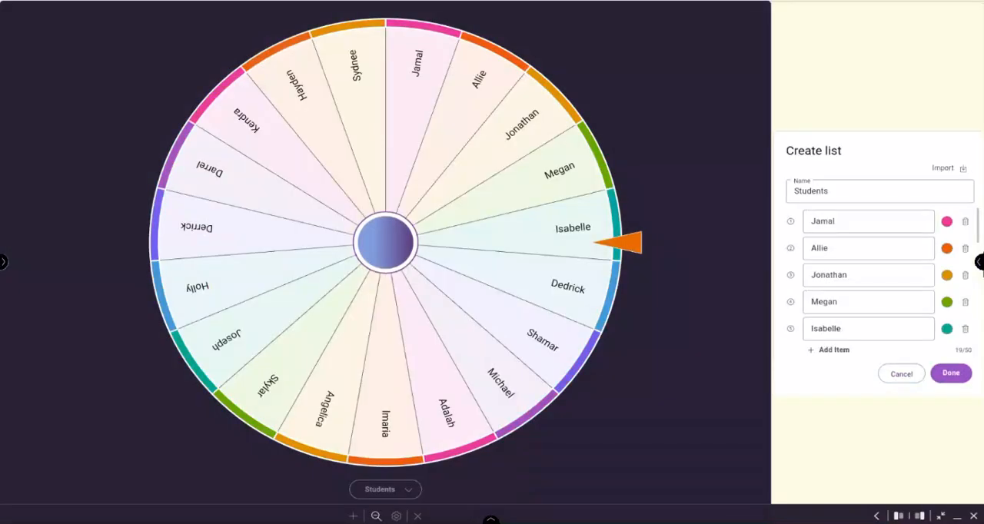
Save the imported Students list and switch the wheel back to Colors
{"action": "left_click", "coordinate": [950, 372]}
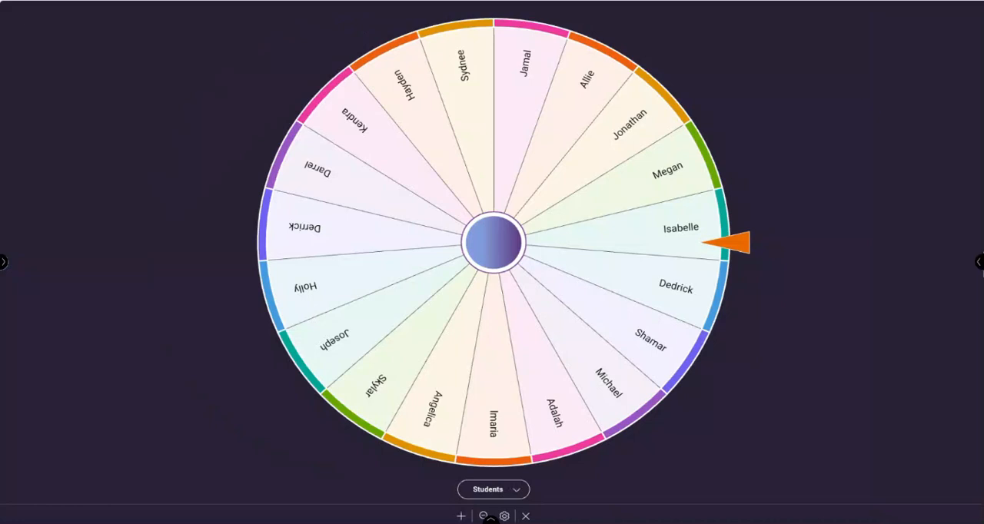
{"action": "left_click", "coordinate": [492, 489]}
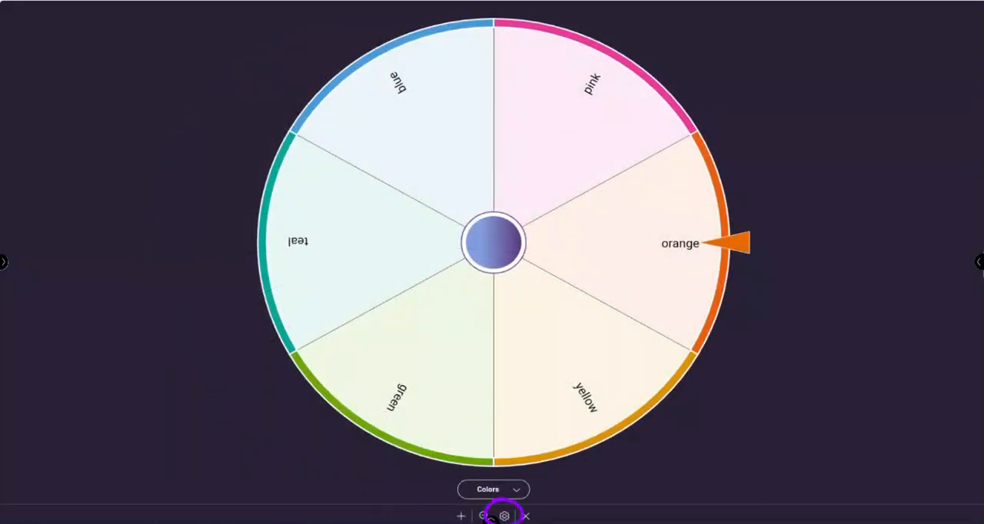
In Customize settings, set Celebration to None and spin duration to 5 seconds
{"action": "left_click", "coordinate": [504, 517]}
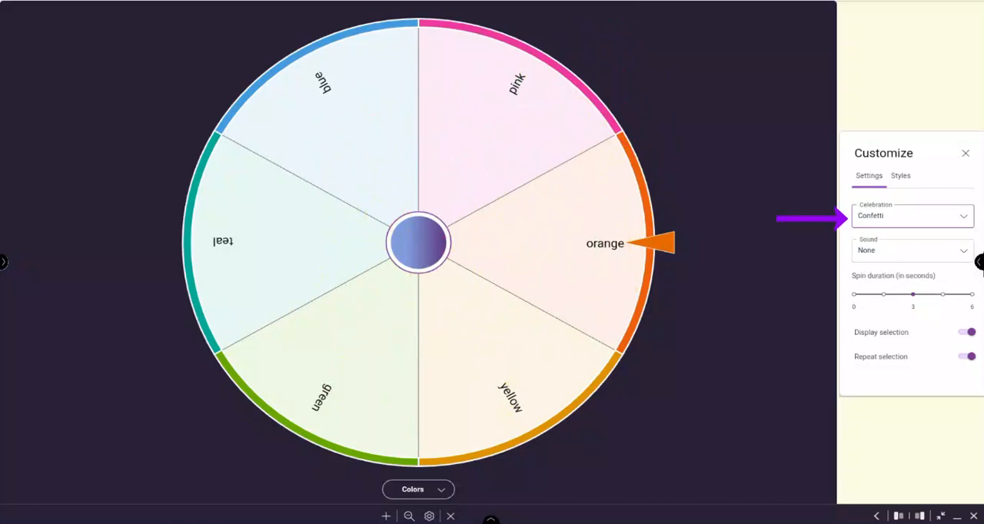
{"action": "left_click", "coordinate": [913, 249]}
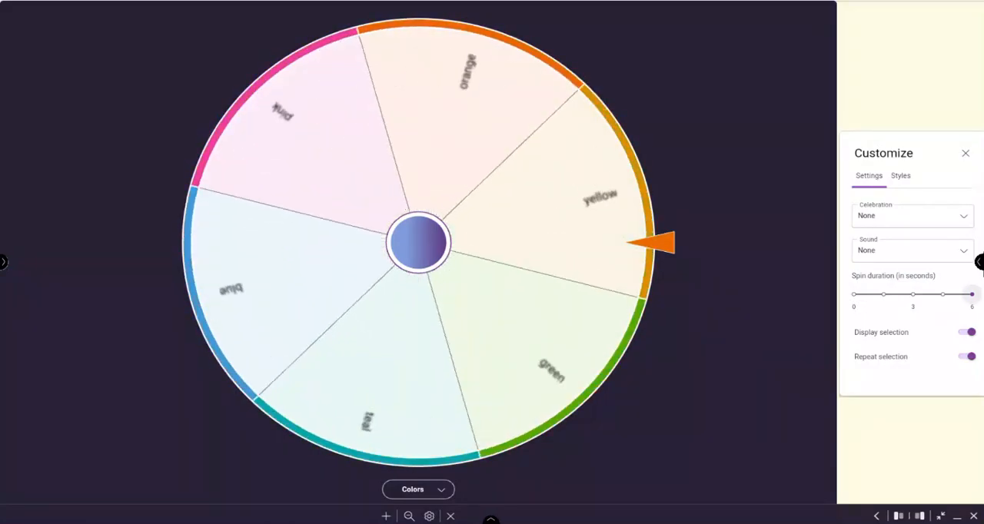
Pick a colour theme for the Colors wheel from the Styles options
{"action": "left_click", "coordinate": [901, 175]}
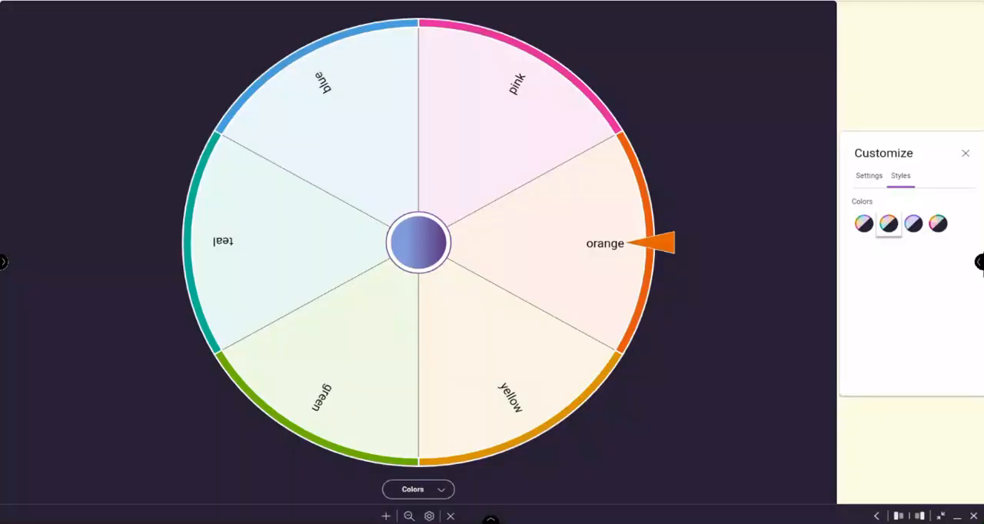
{"action": "left_click", "coordinate": [889, 225]}
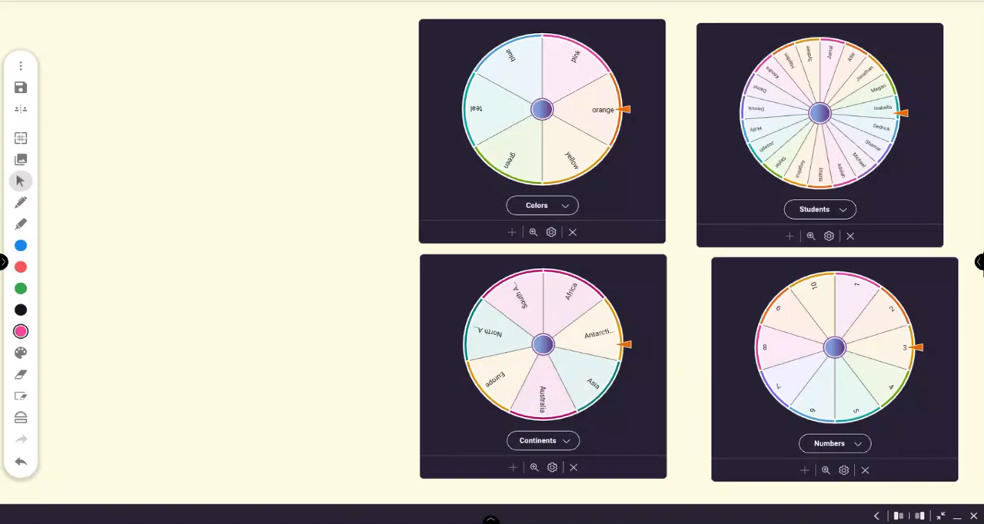
Remove the Continents spinner, leaving Colors, Students and Numbers on the page
{"action": "left_click", "coordinate": [574, 467]}
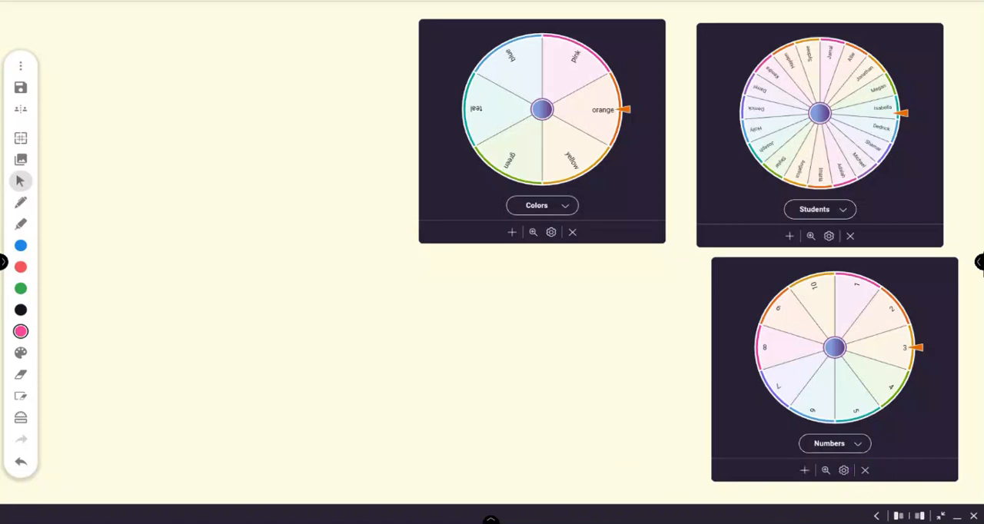